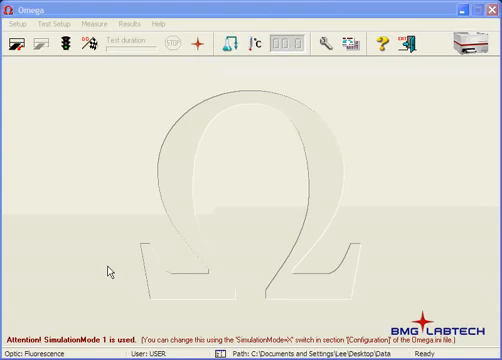
mouse_move(224, 176)
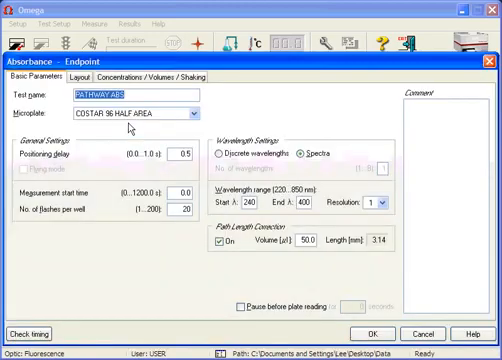
left_click(191, 112)
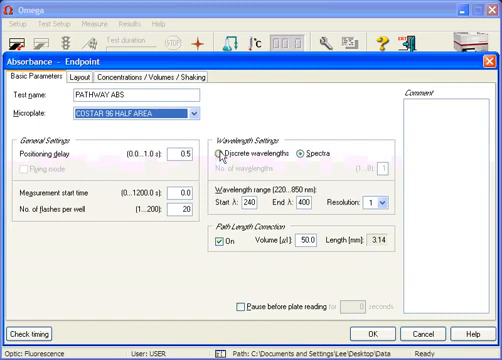
left_click(300, 156)
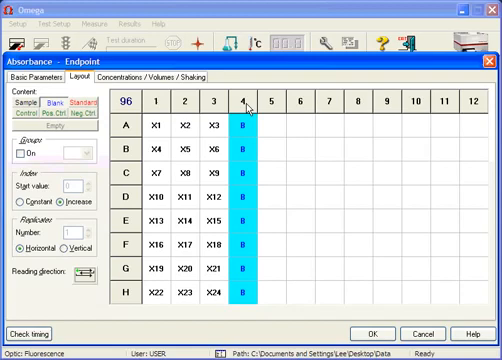
mouse_move(250, 105)
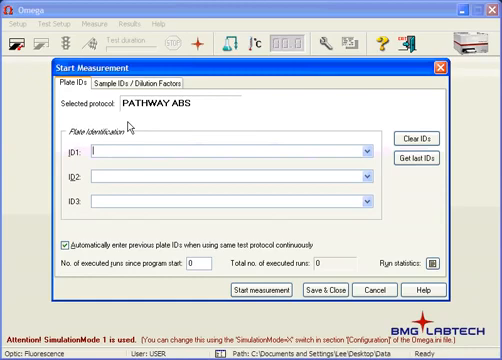
Enter plate ID1 '0.3-1000 ng/µl' and start the measurement
type("0")
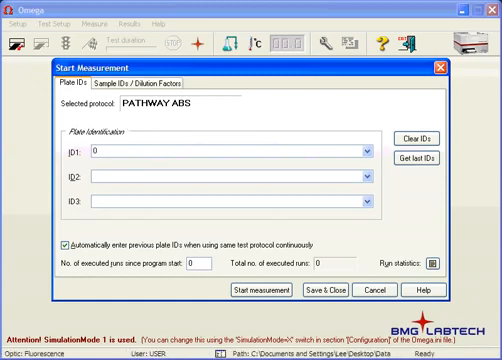
type("0.3-1000")
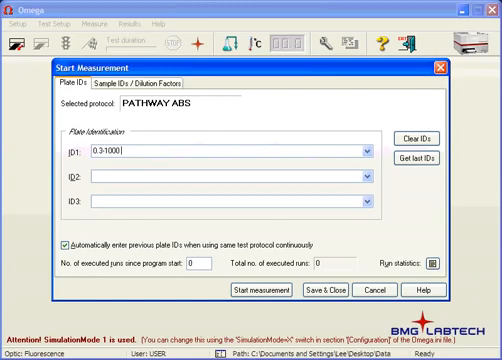
type("ng/ul")
left_click(232, 176)
type("zcsdfsdfg")
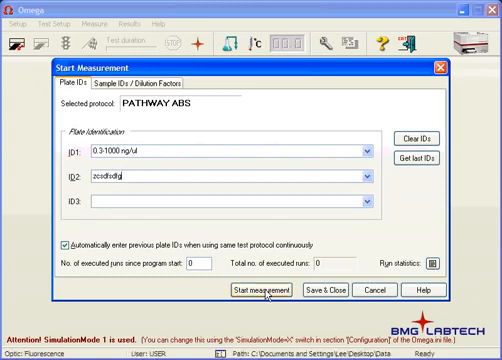
left_click(229, 292)
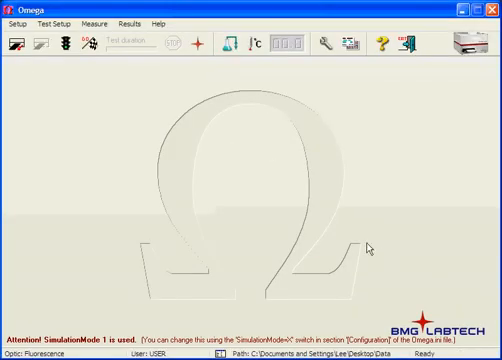
mouse_move(258, 187)
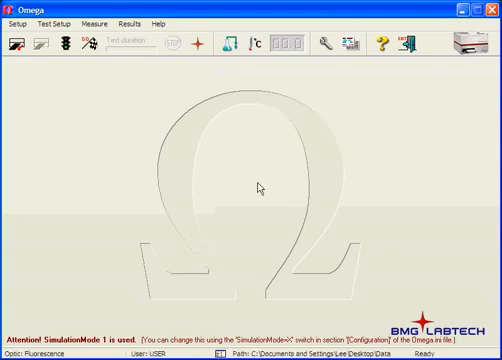